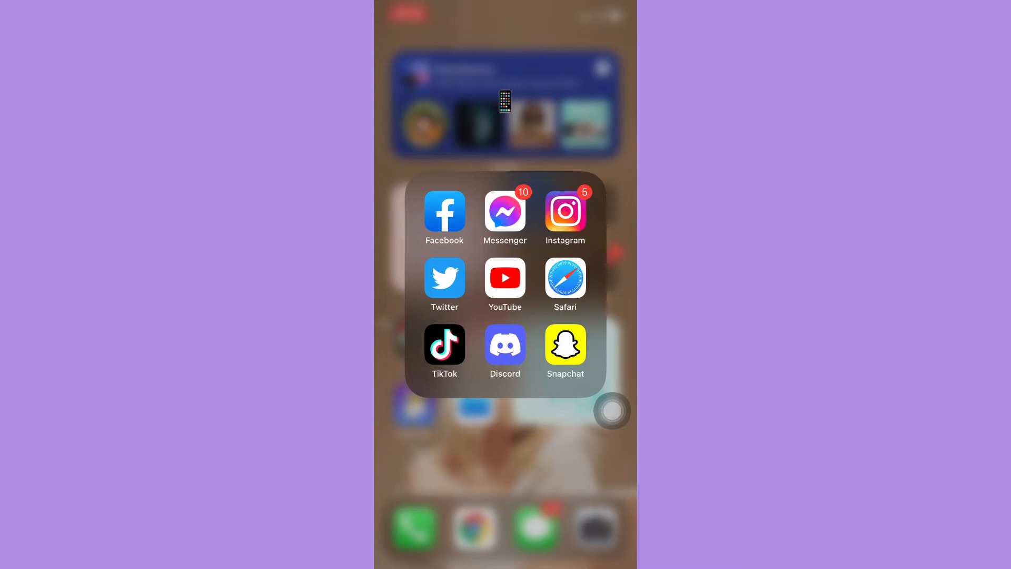
# - Launch TikTok from the folder and go to your own profile page
pyautogui.click(444, 346)
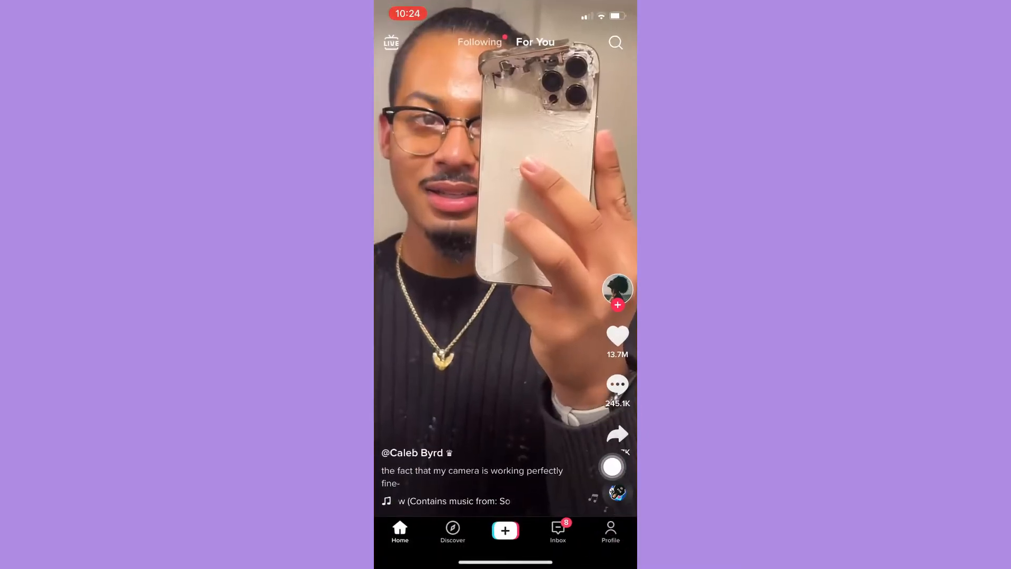
pyautogui.click(609, 531)
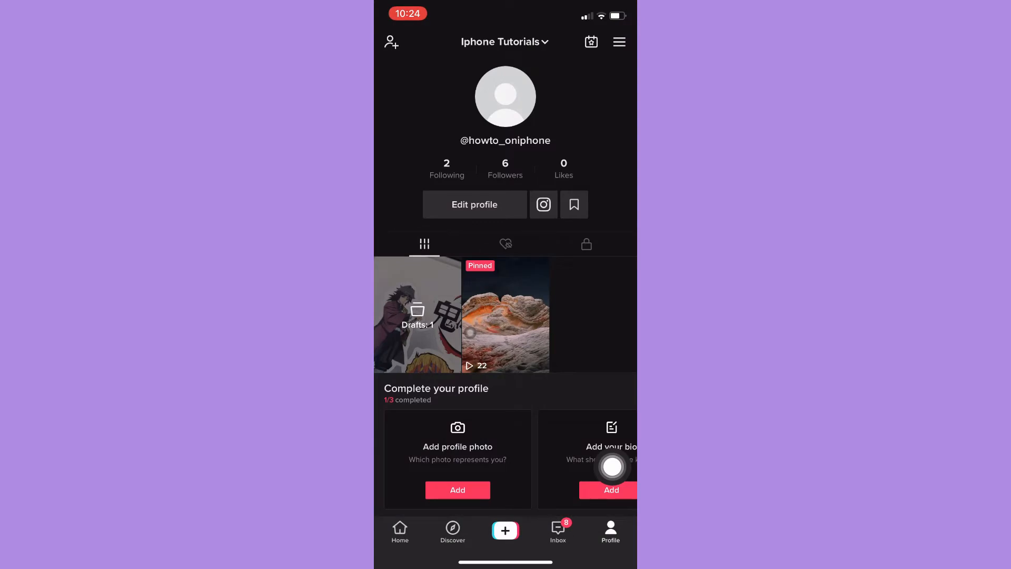
pyautogui.moveTo(609, 82)
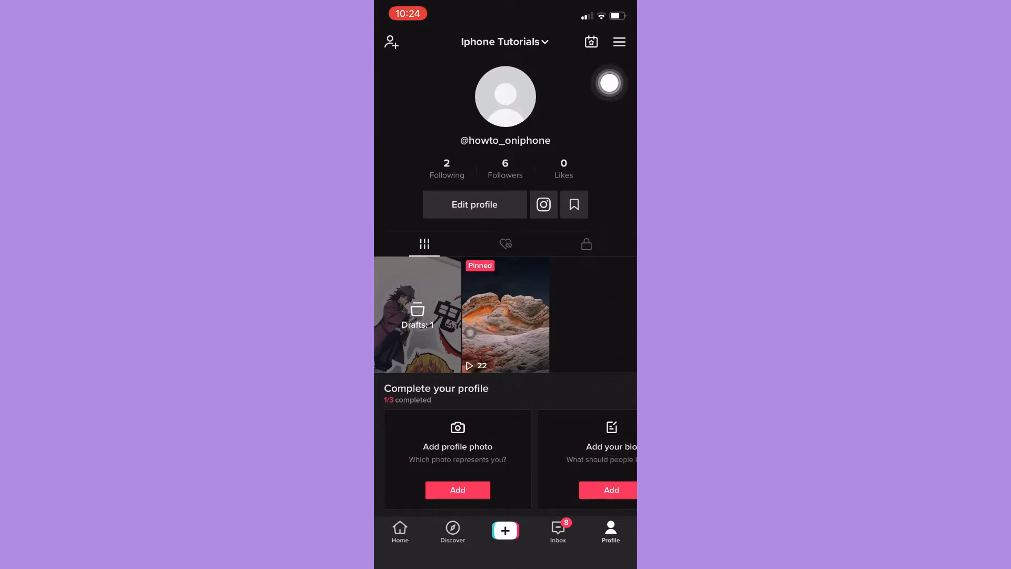
# - Reach Settings and privacy from the profile's top-right menu
pyautogui.click(618, 41)
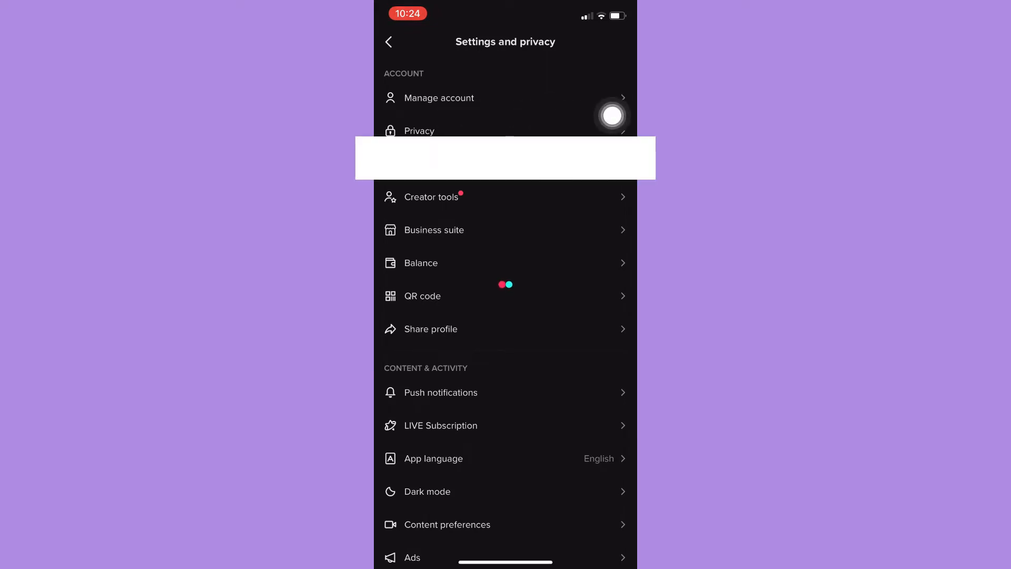
# - In Manage account, switch from Business to Personal account, confirm 'Switch anyway', and return
pyautogui.click(438, 98)
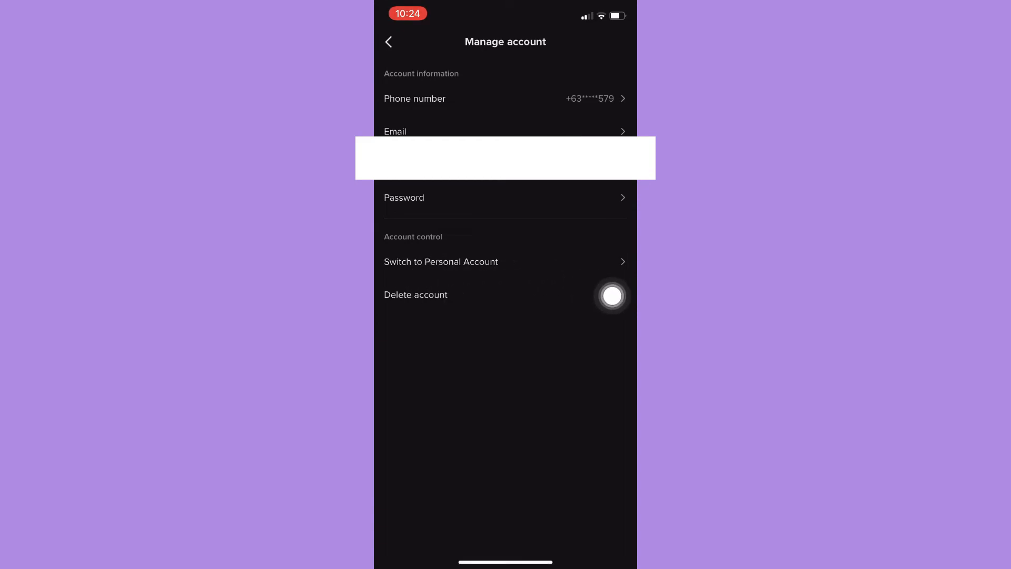
pyautogui.click(440, 261)
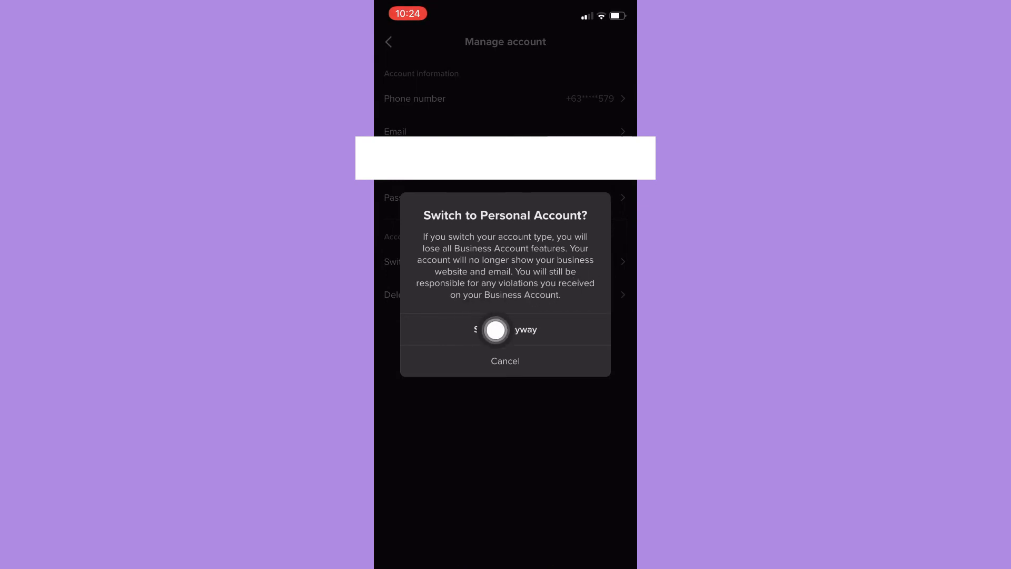
pyautogui.click(504, 330)
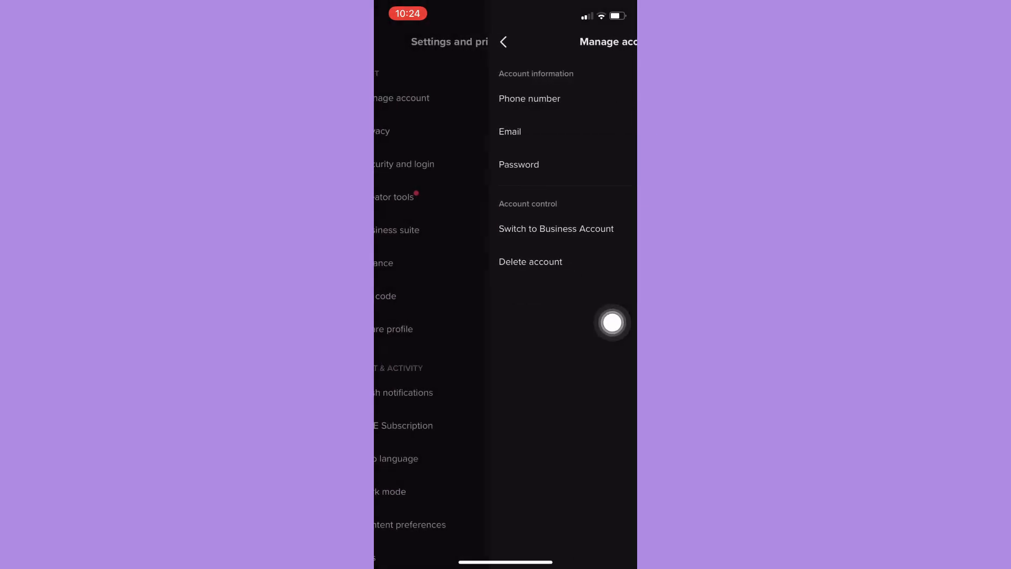
pyautogui.click(504, 42)
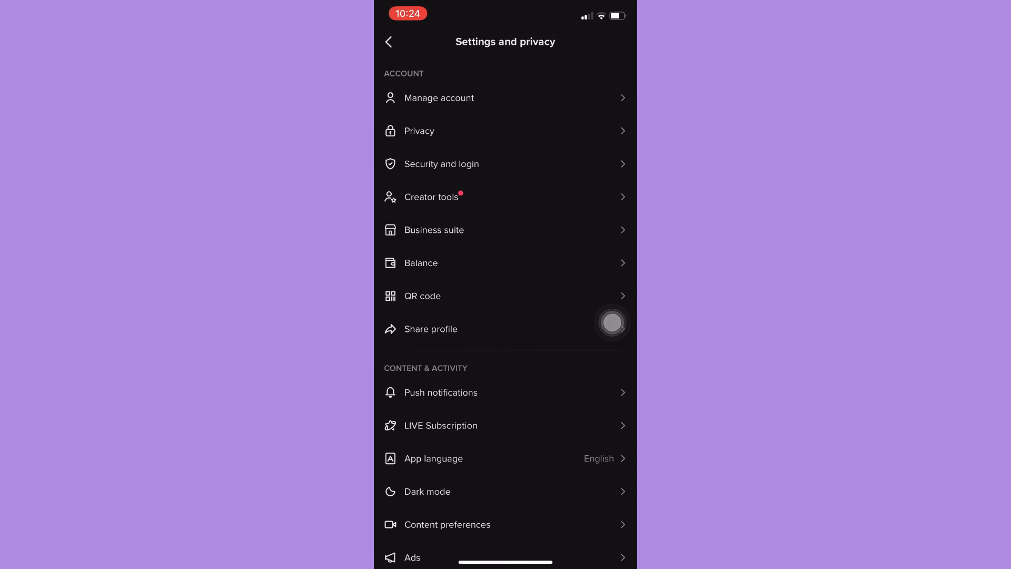